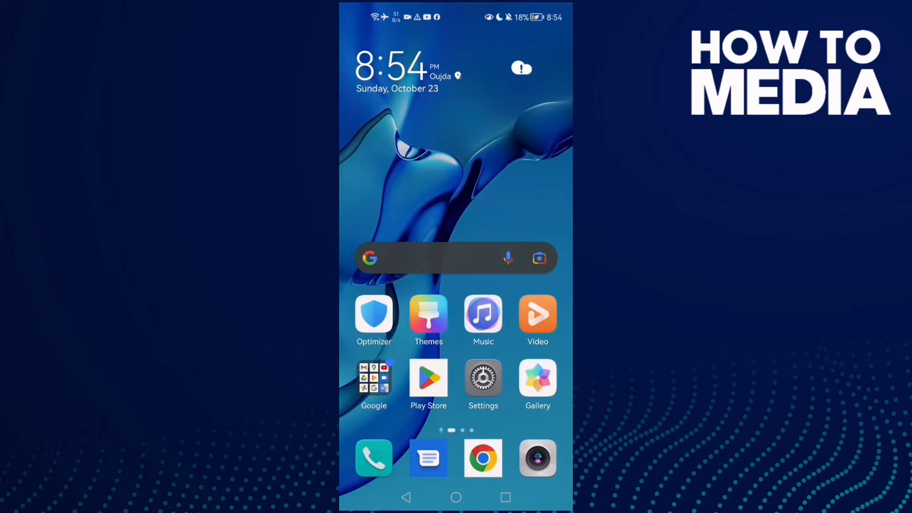
Open the device Settings from the home screen to reach the installed apps list.
left_click(483, 378)
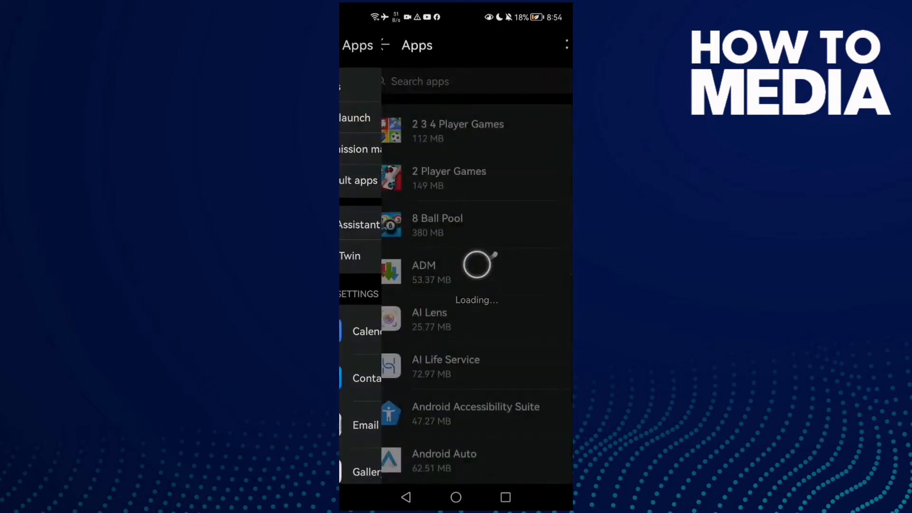
Select Messenger from the apps list to open its App info page.
left_click(456, 81)
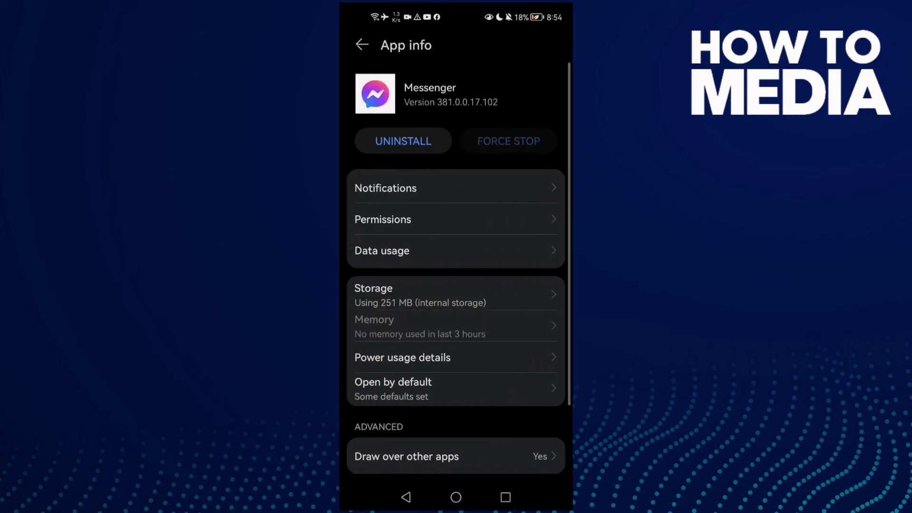
Clear Messenger's cache to 0 B and return to its App info page.
scroll("down", 3)
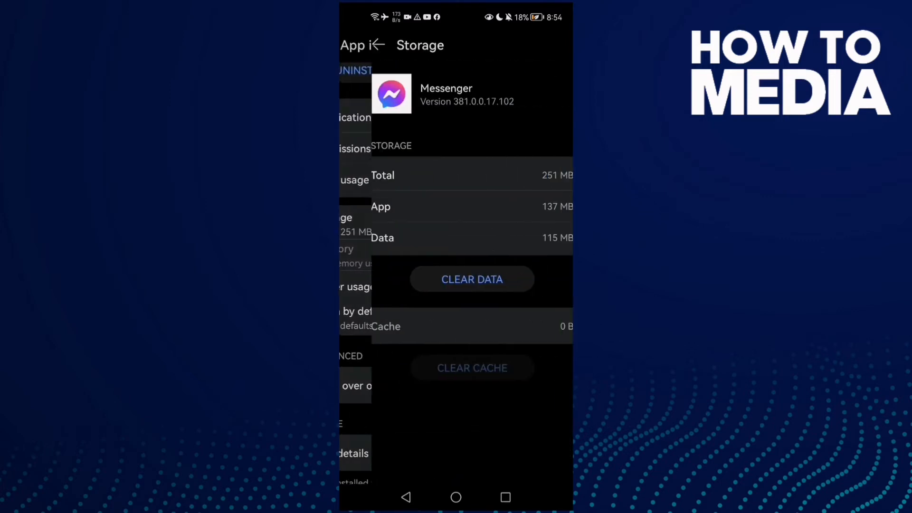
left_click(376, 44)
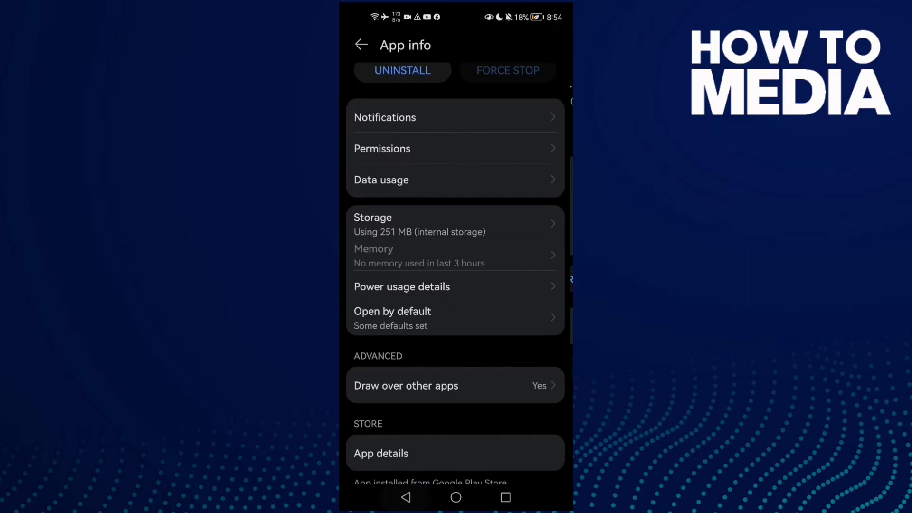
scroll("down", 3)
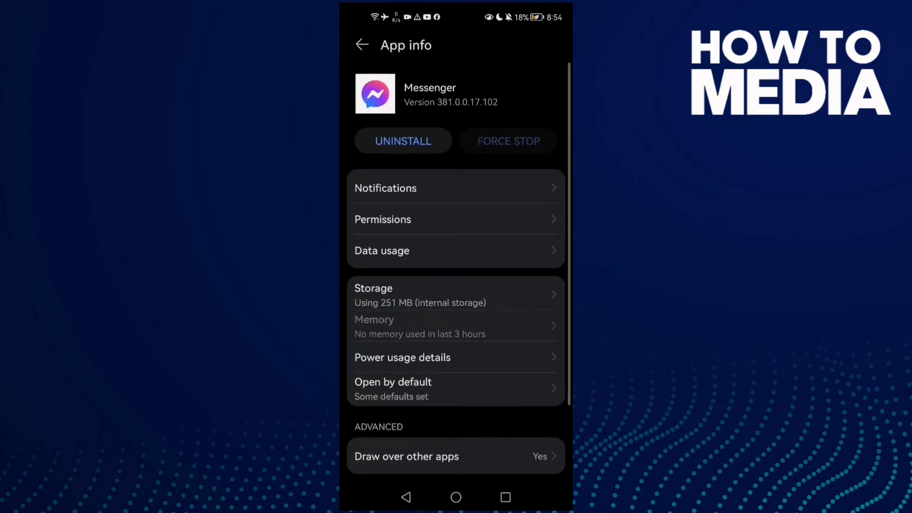
left_click(493, 256)
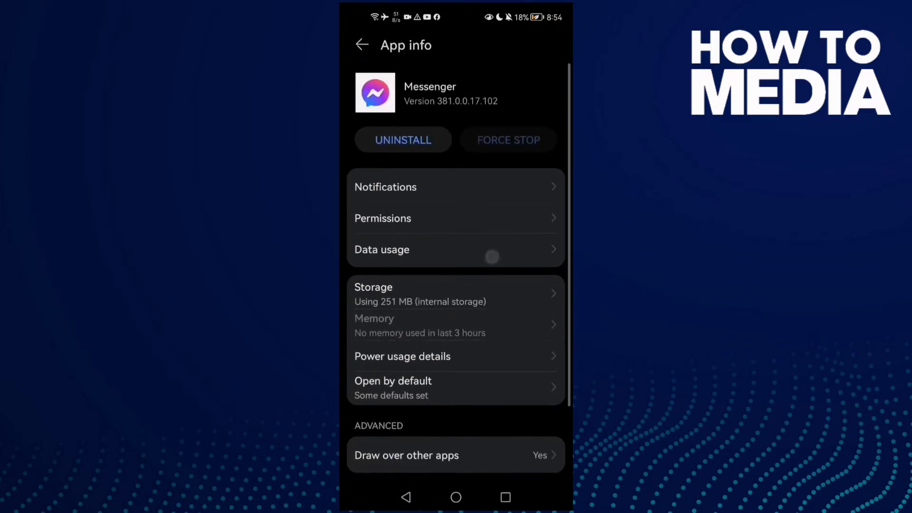
scroll("up", 3)
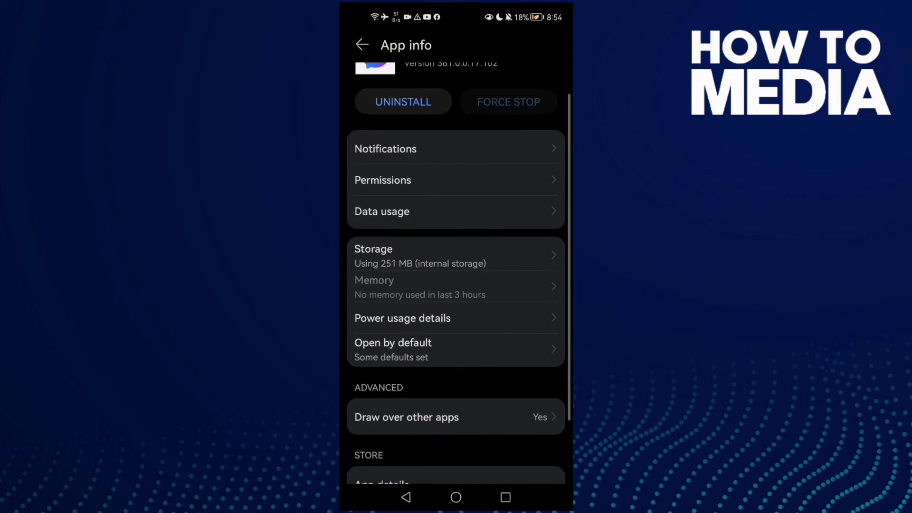
Set Messenger's Storage permission to Allow, then go back to App info.
left_click(382, 179)
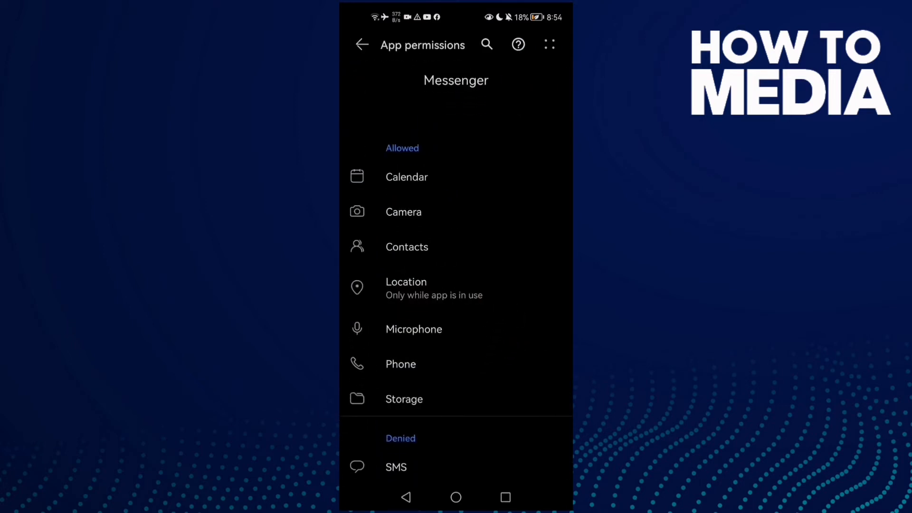
left_click(414, 328)
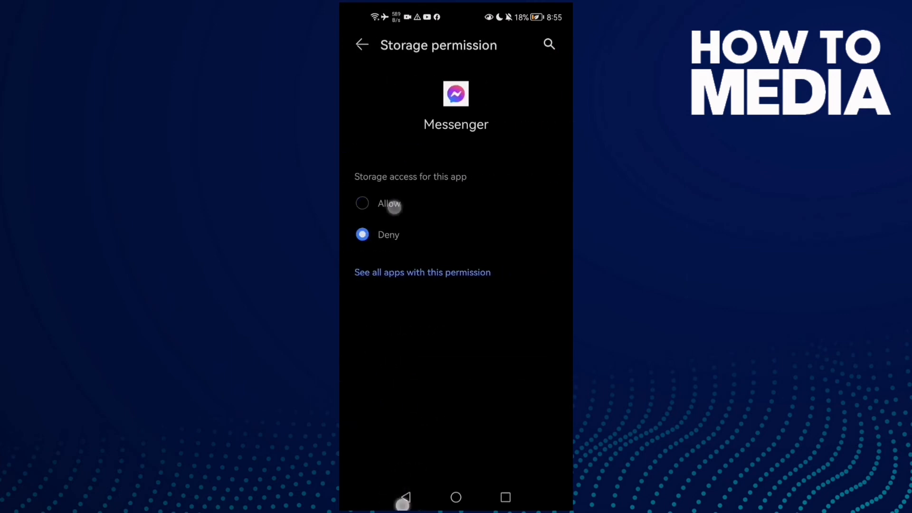
left_click(361, 44)
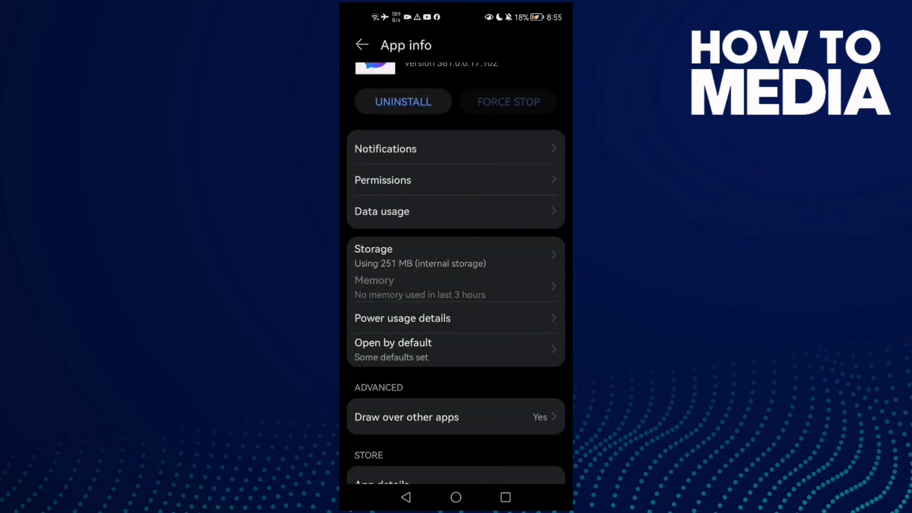